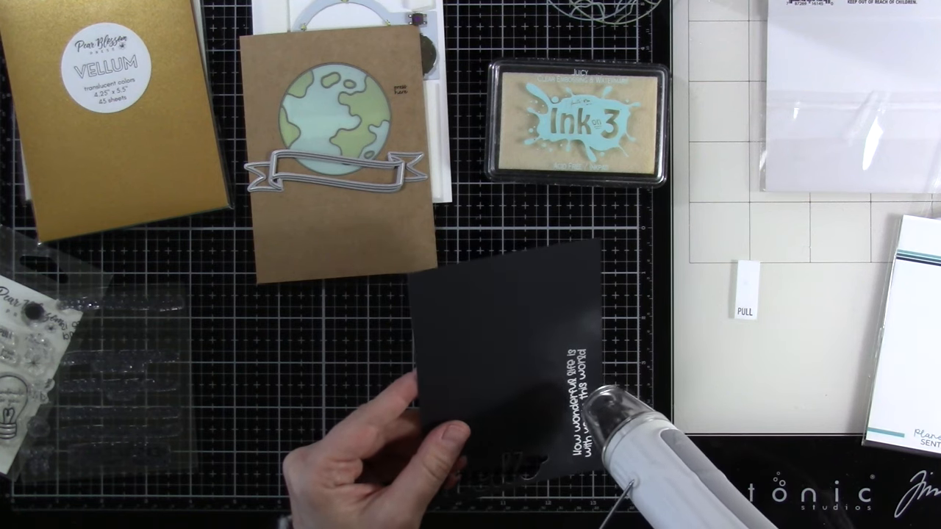
pyautogui.moveTo(478, 404)
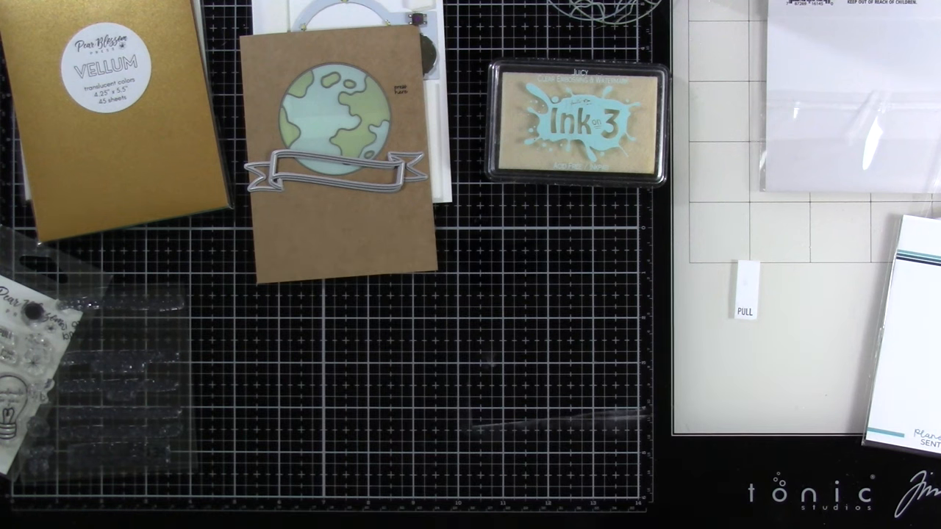